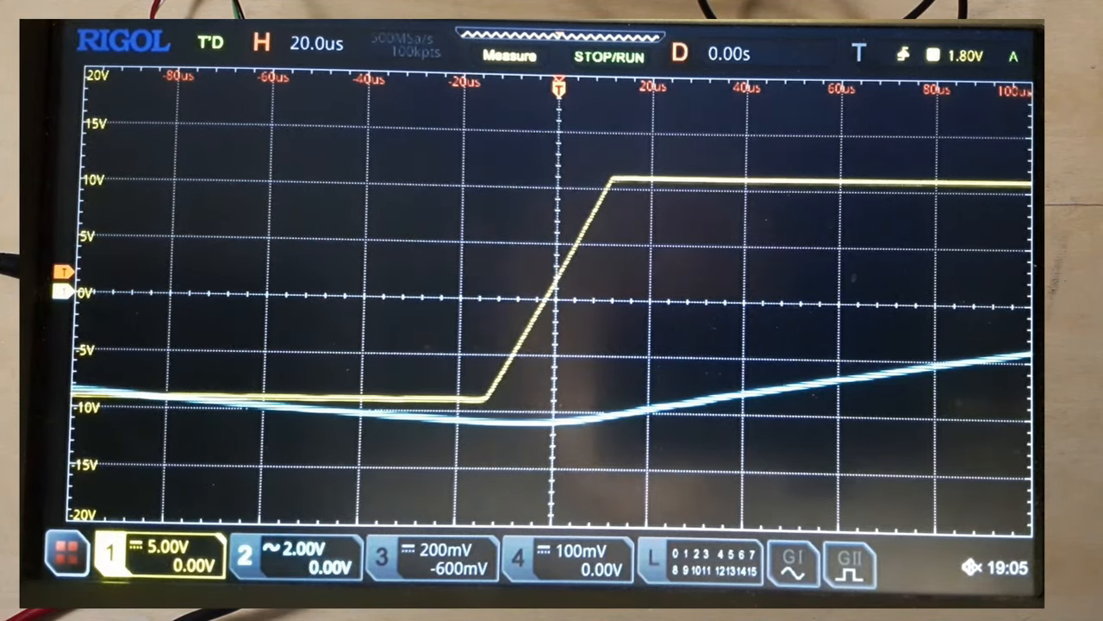
Step: Turn on All Measure for CH1 to show frequency, Vpp and rise time of the square wave
click(508, 54)
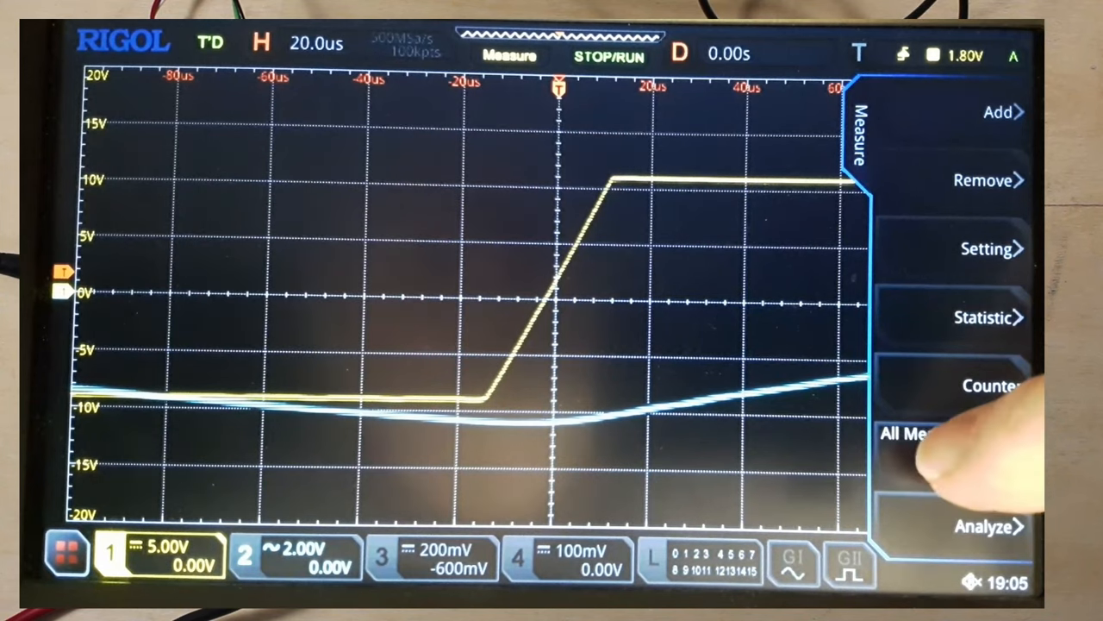
click(913, 433)
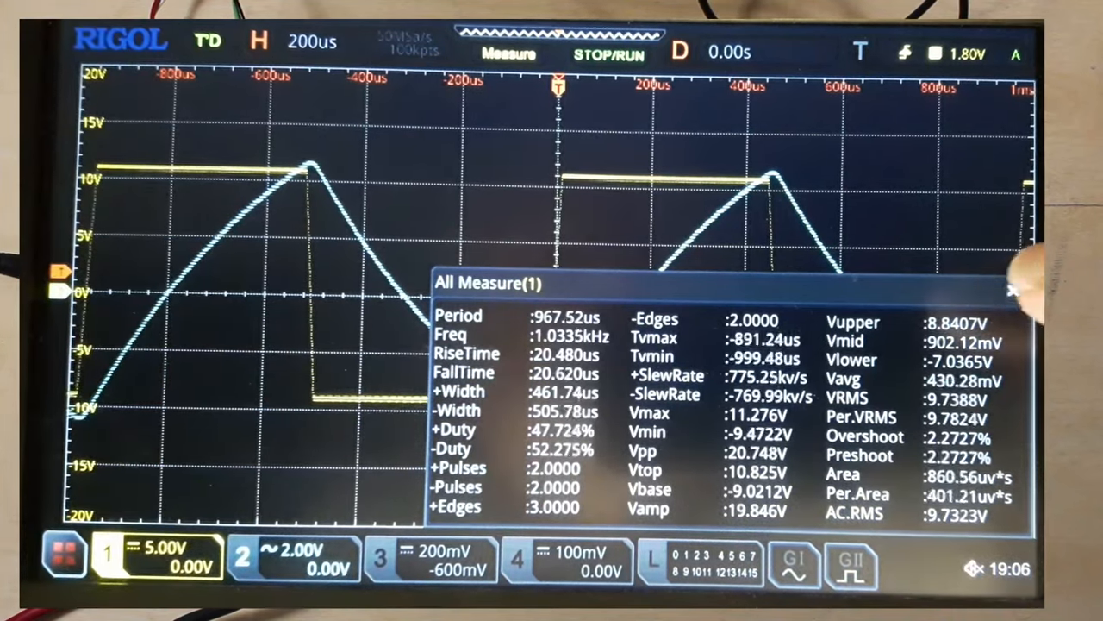
click(1013, 290)
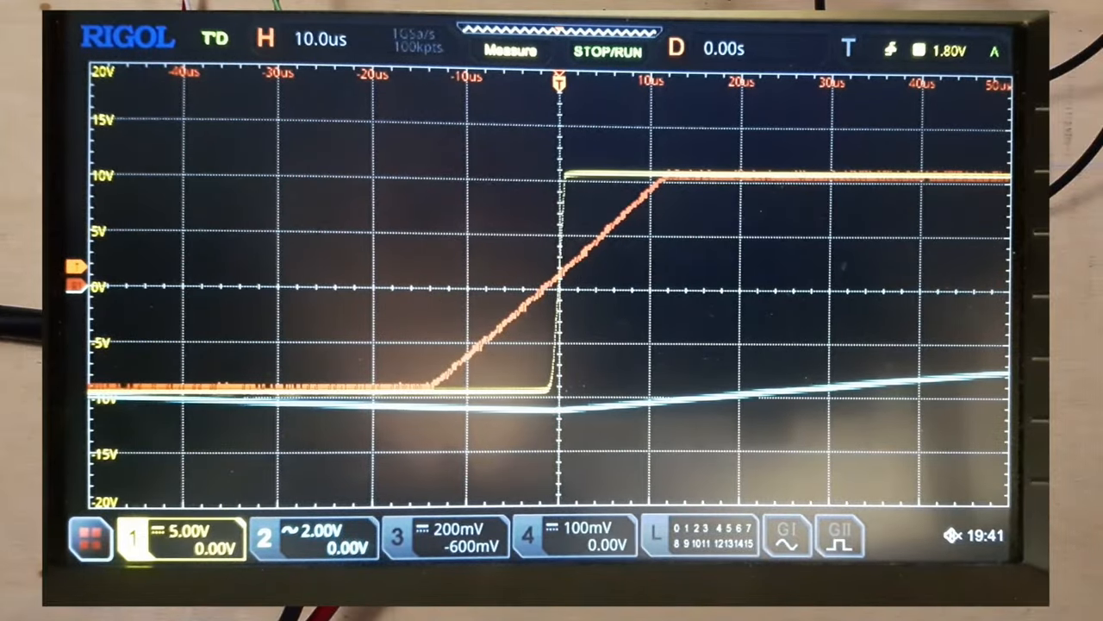
Step: Enable All Measure on CH1 to read the sharp edge's ~1.13 µs rise time and 21.2 Vpp
click(510, 50)
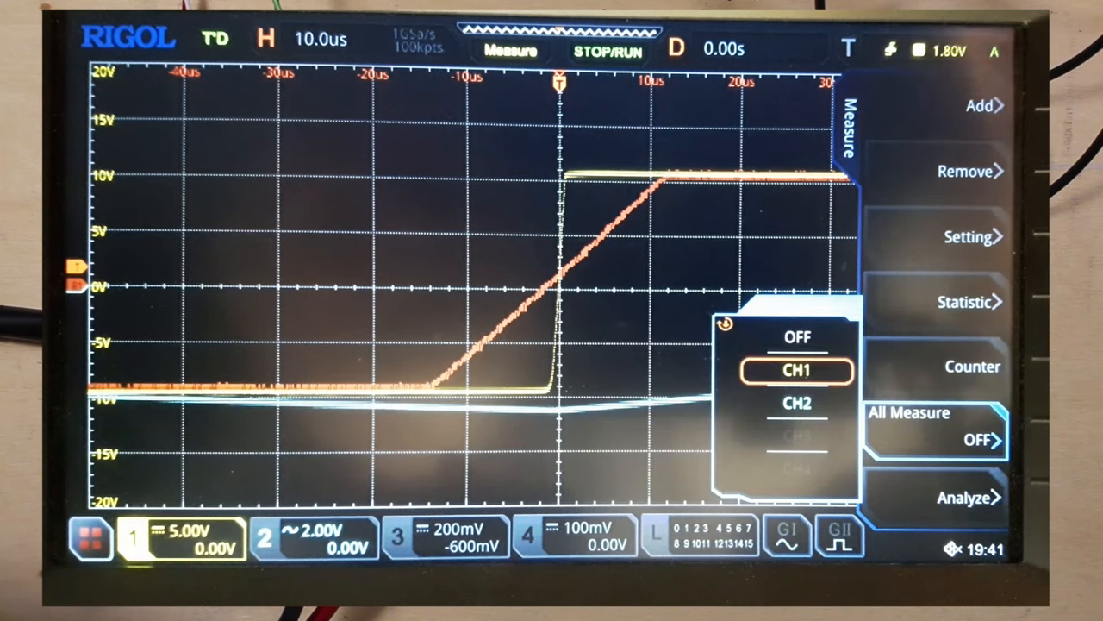
click(795, 370)
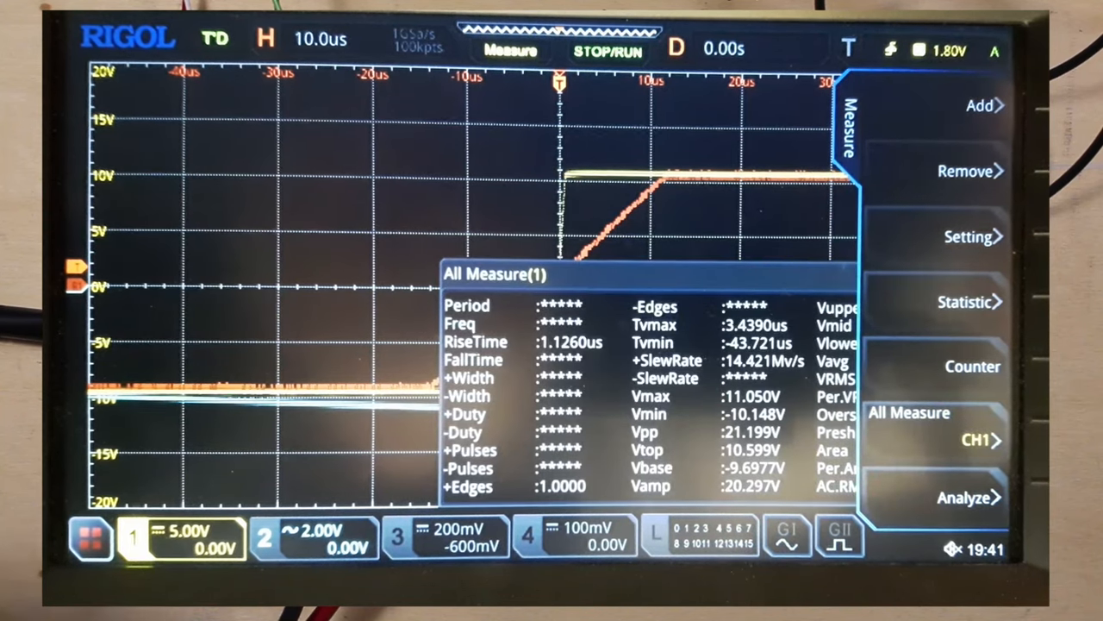